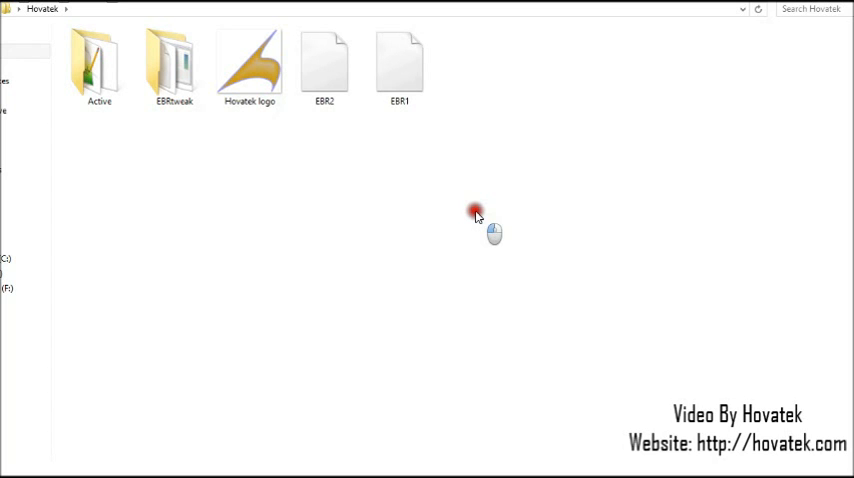
Step: Move EBR1 and EBR2 into the EBRtweak folder, open it, and select EBRtweak.exe
left_click(399, 65)
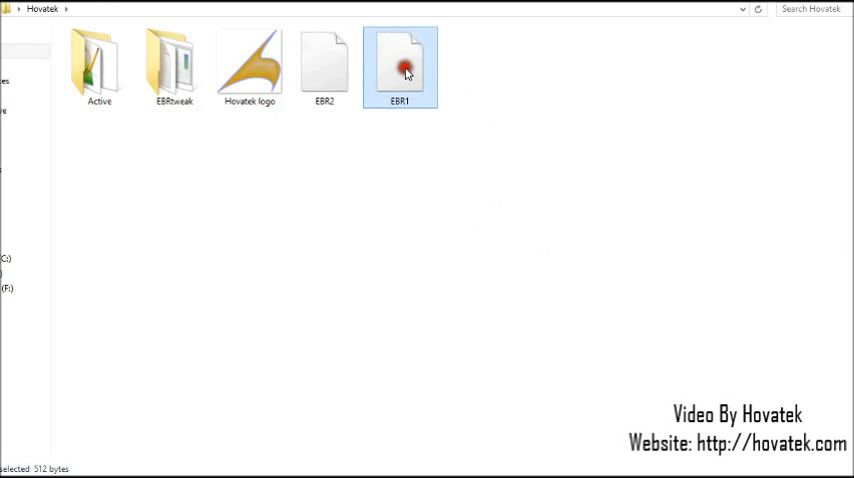
left_click(324, 65)
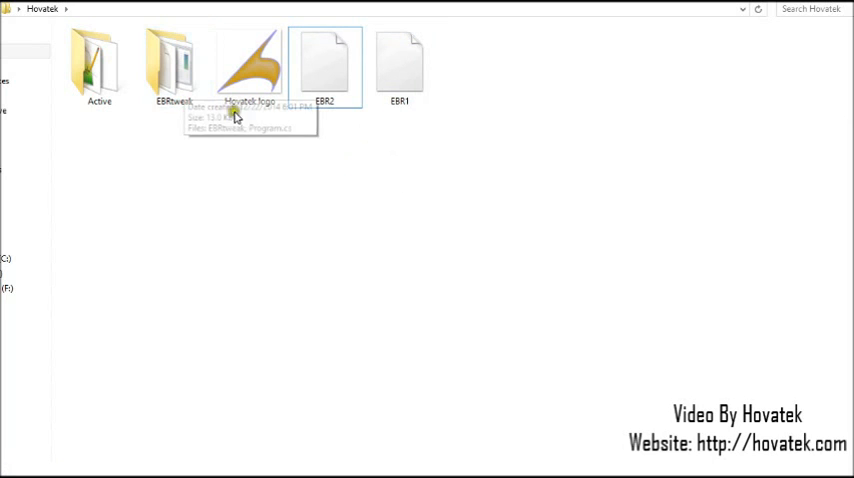
left_click(325, 65)
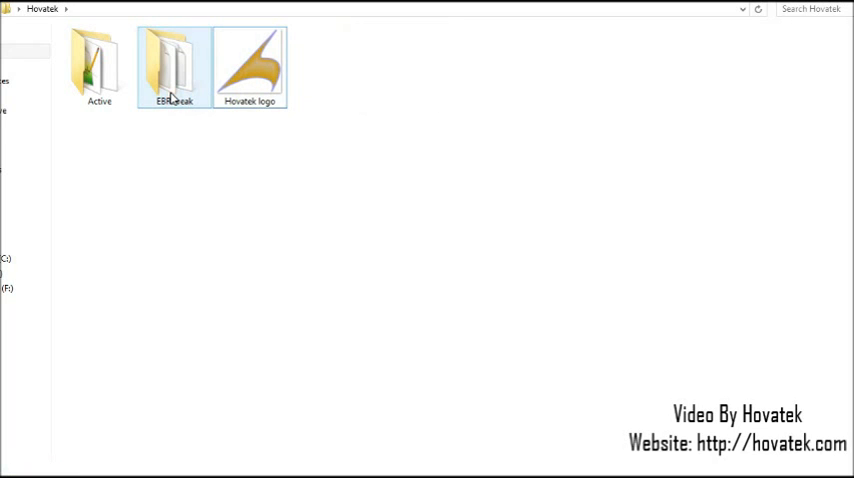
double_click(171, 65)
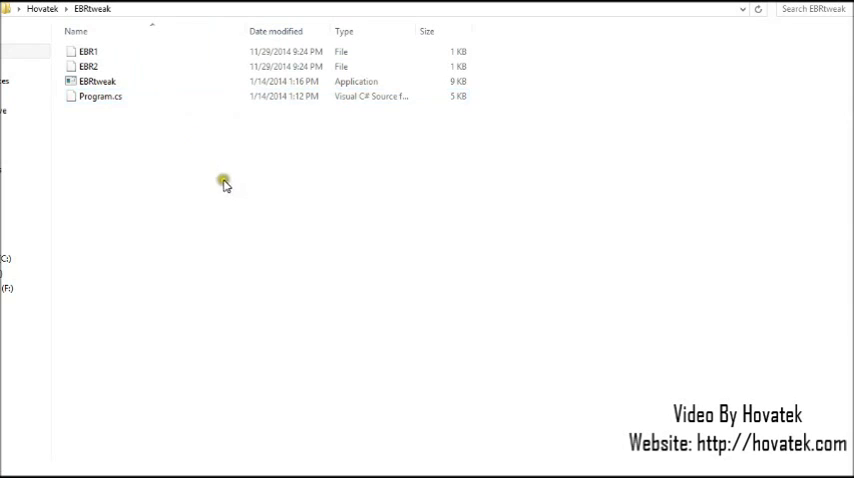
left_click(97, 81)
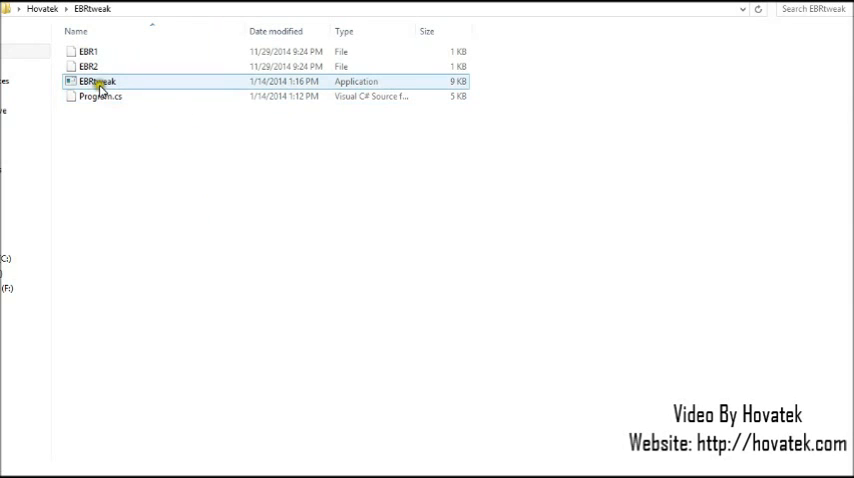
Step: Run EBRtweak, choose option 8 for a 4.0GB partition, and confirm with Y
double_click(97, 81)
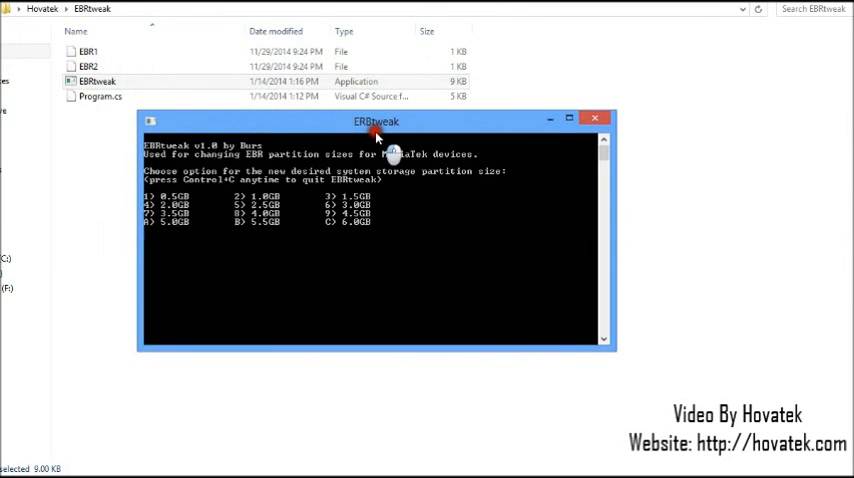
mouse_move(344, 258)
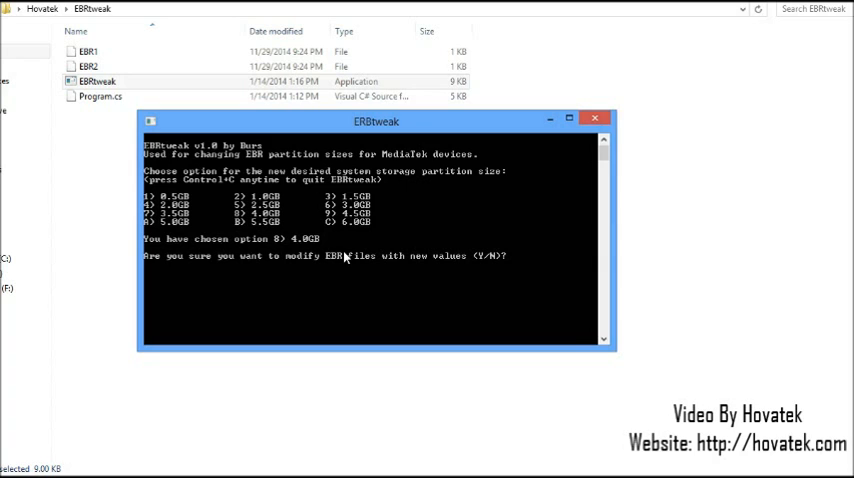
mouse_move(370, 296)
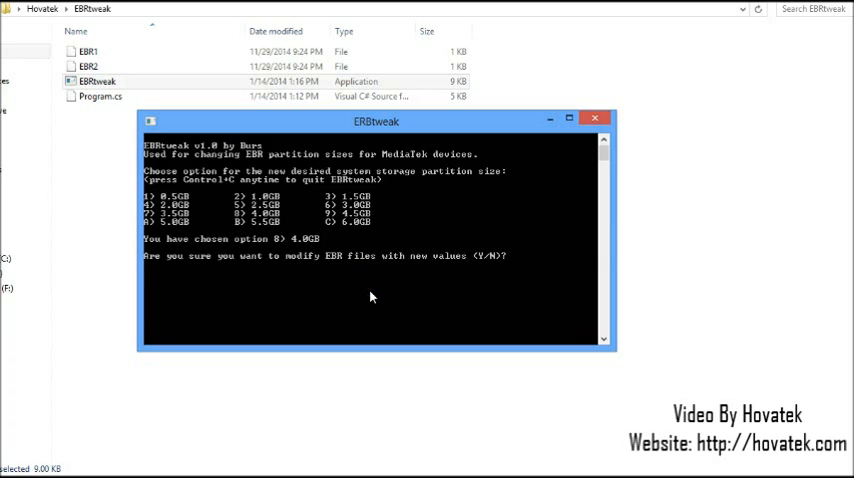
type("Y")
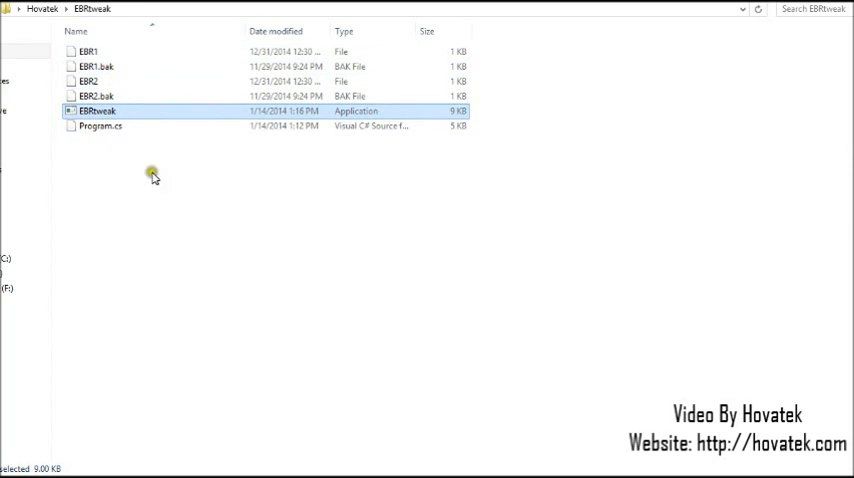
mouse_move(95, 96)
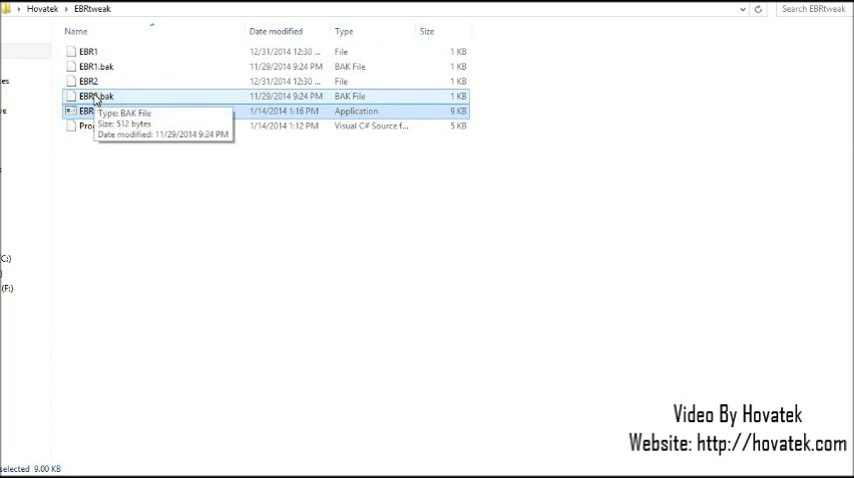
left_click(96, 66)
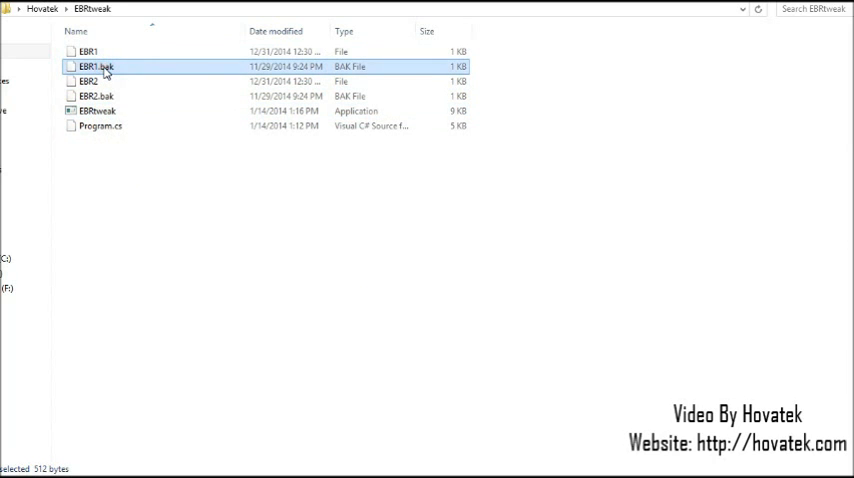
left_click(96, 96)
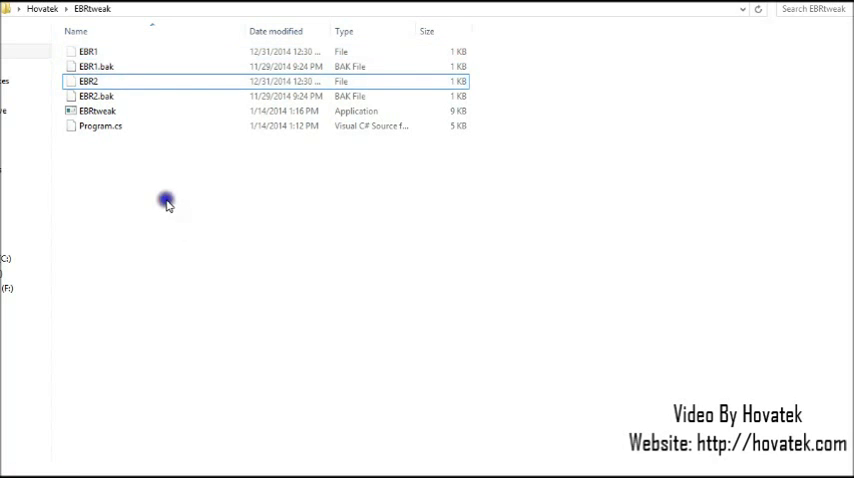
Step: Create a 'modified EBR' folder in EBRtweak holding EBR1 and EBR2, and open it
right_click(168, 202)
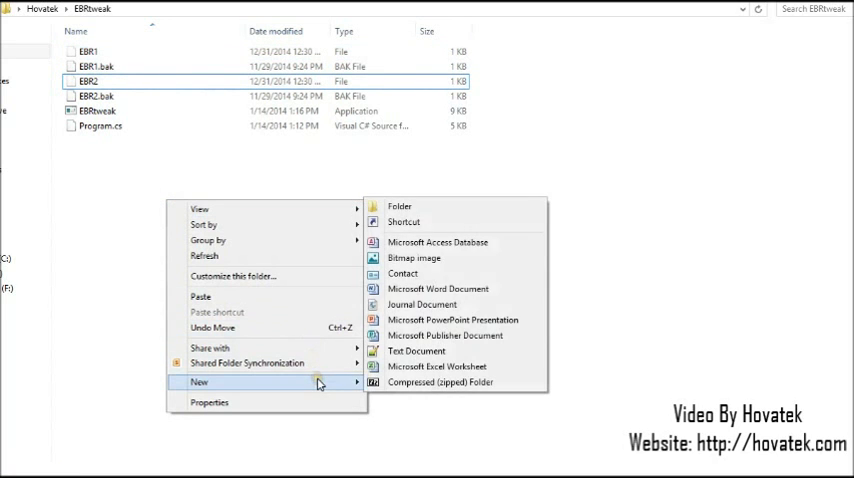
left_click(399, 206)
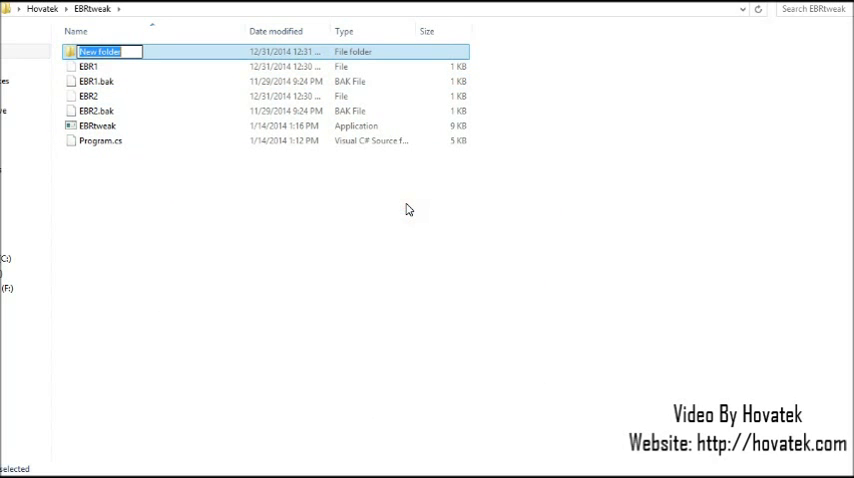
type("modfi")
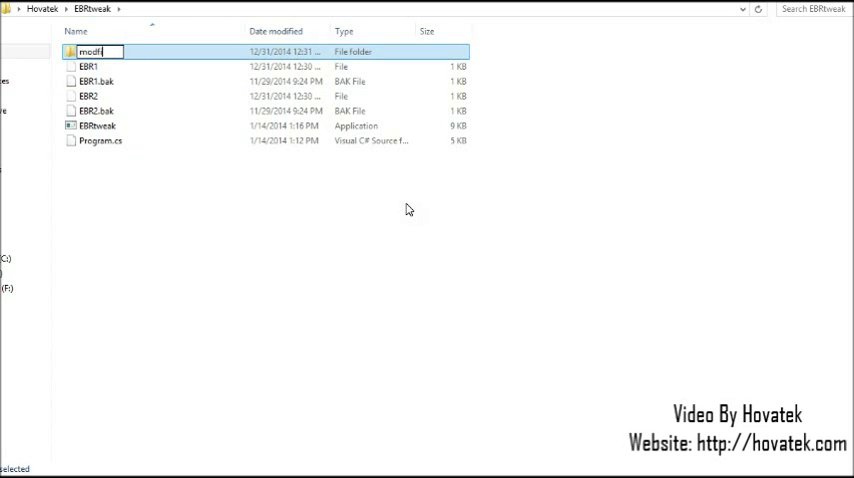
key("Backspace")
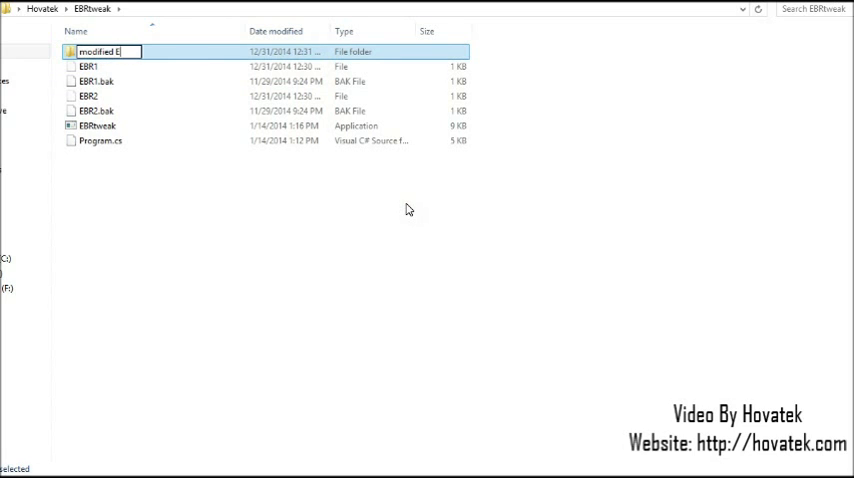
type("R")
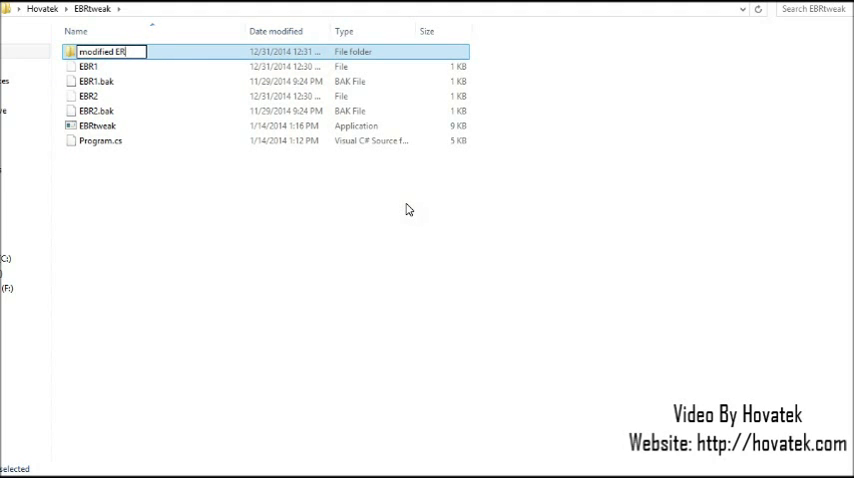
double_click(105, 51)
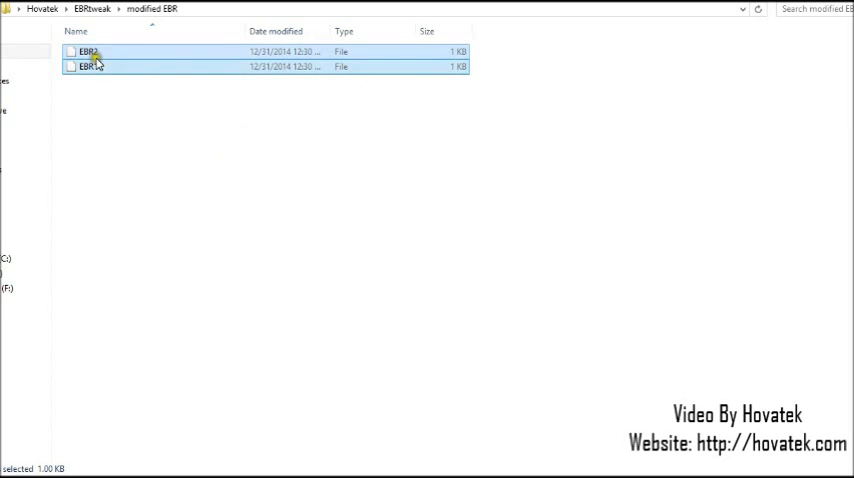
mouse_move(88, 78)
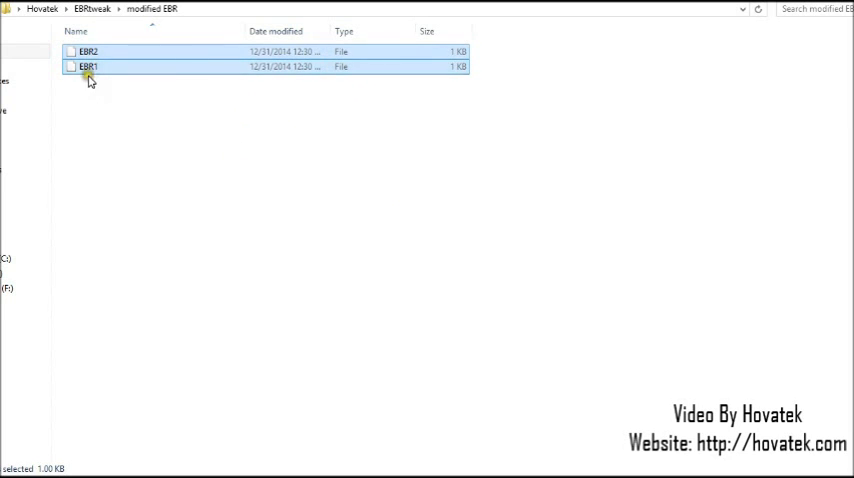